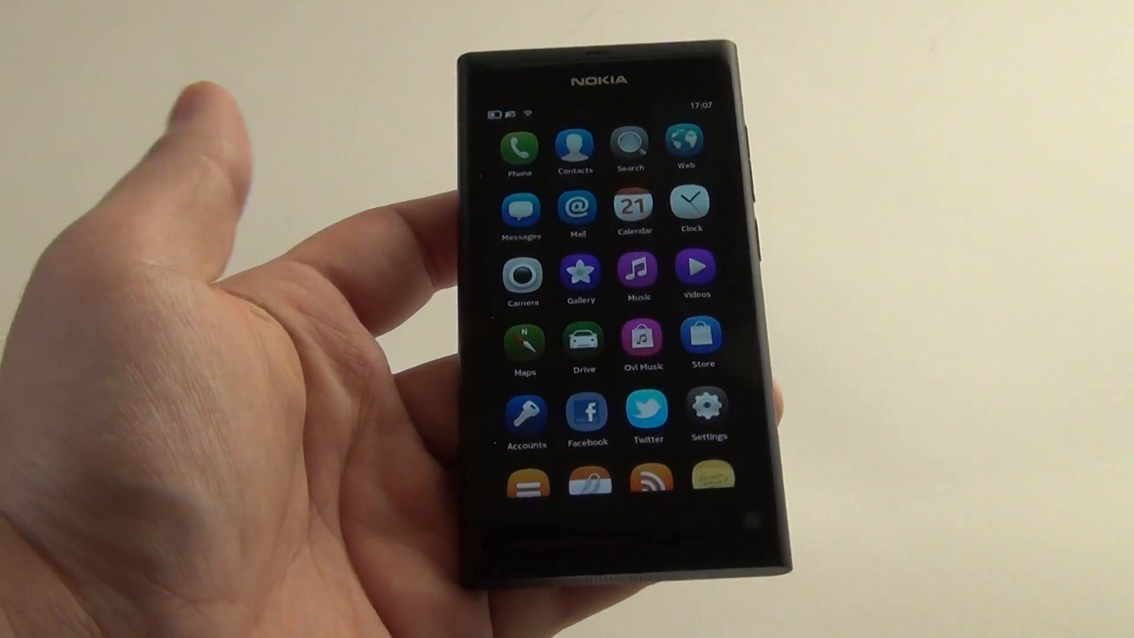
- Begin adding a new Mail for Exchange account from Accounts
left_click(576, 144)
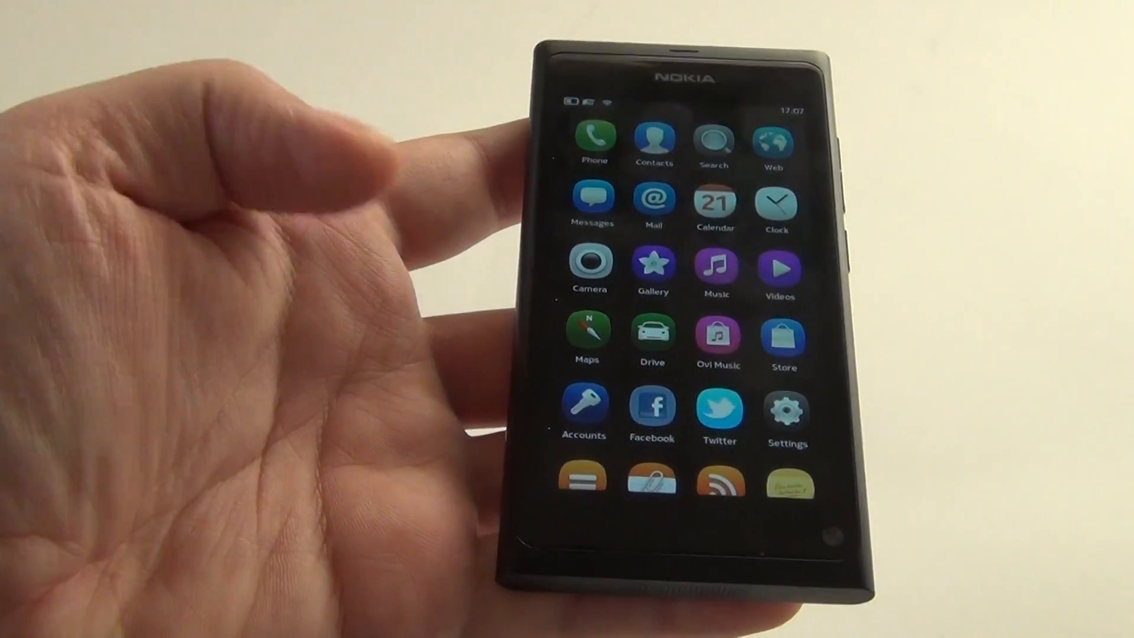
left_click(583, 410)
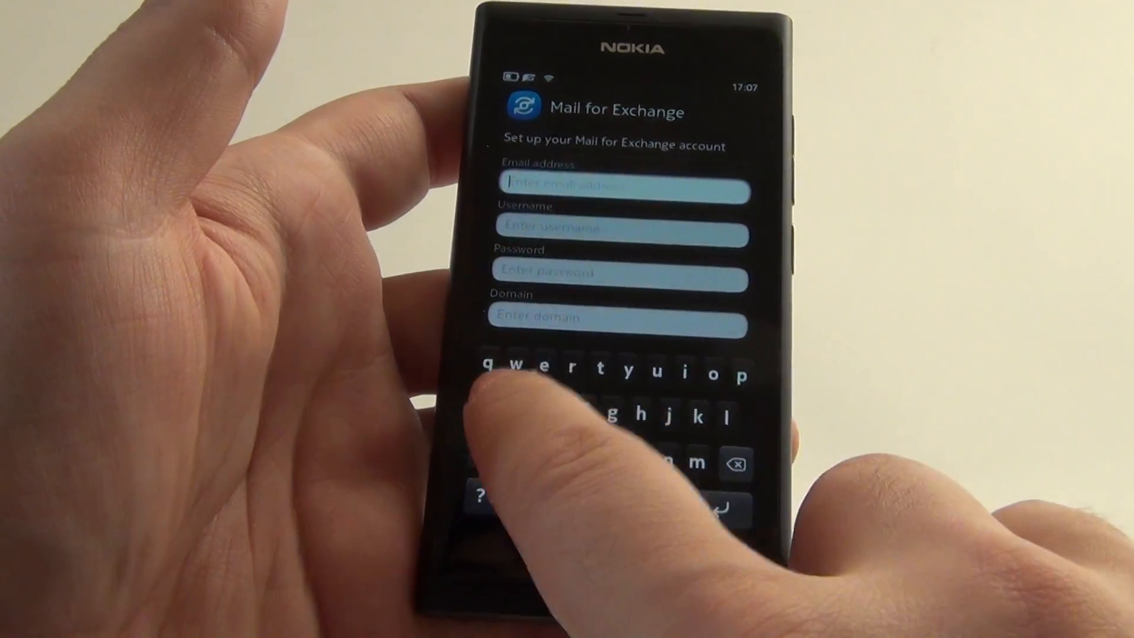
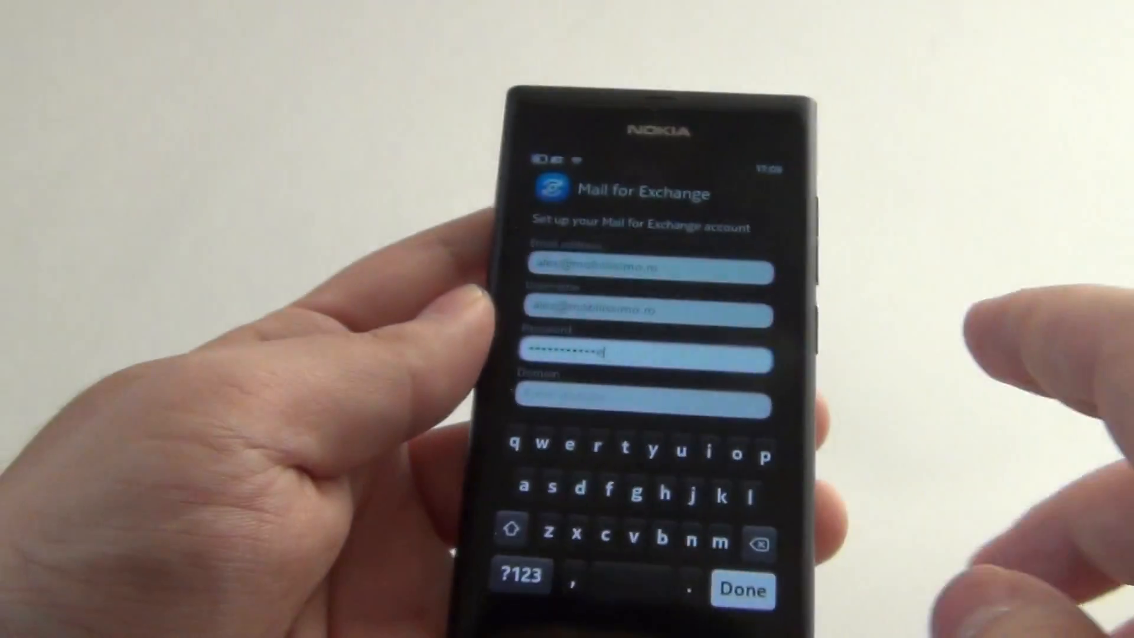
- Set Domain to m.google.com and continue to manual connection settings
left_click(740, 590)
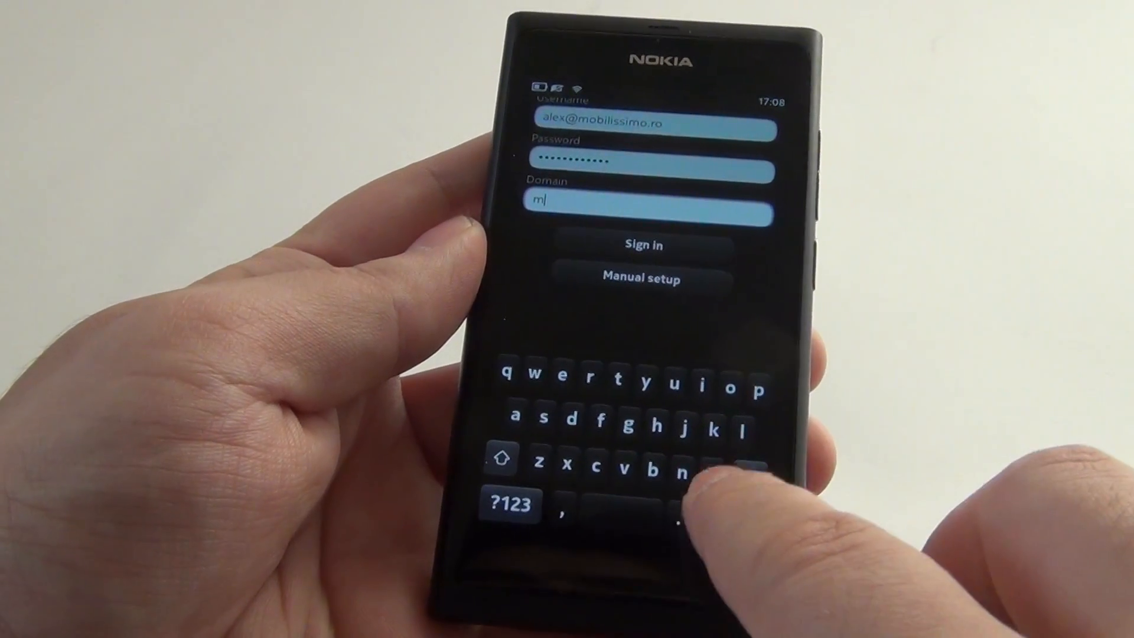
type(".google.com")
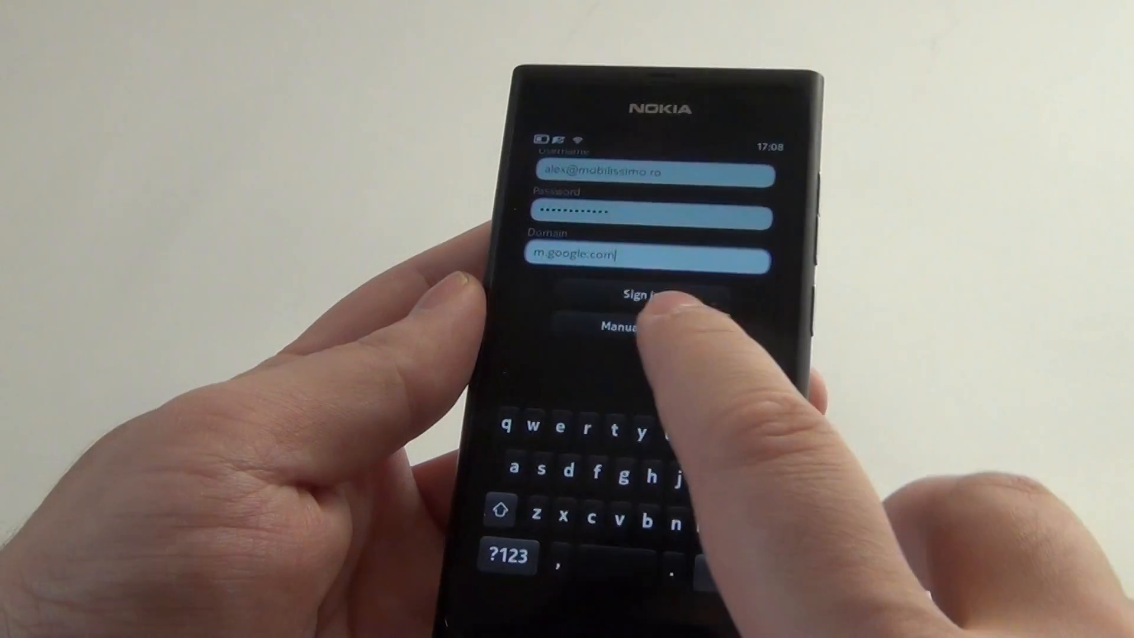
left_click(648, 298)
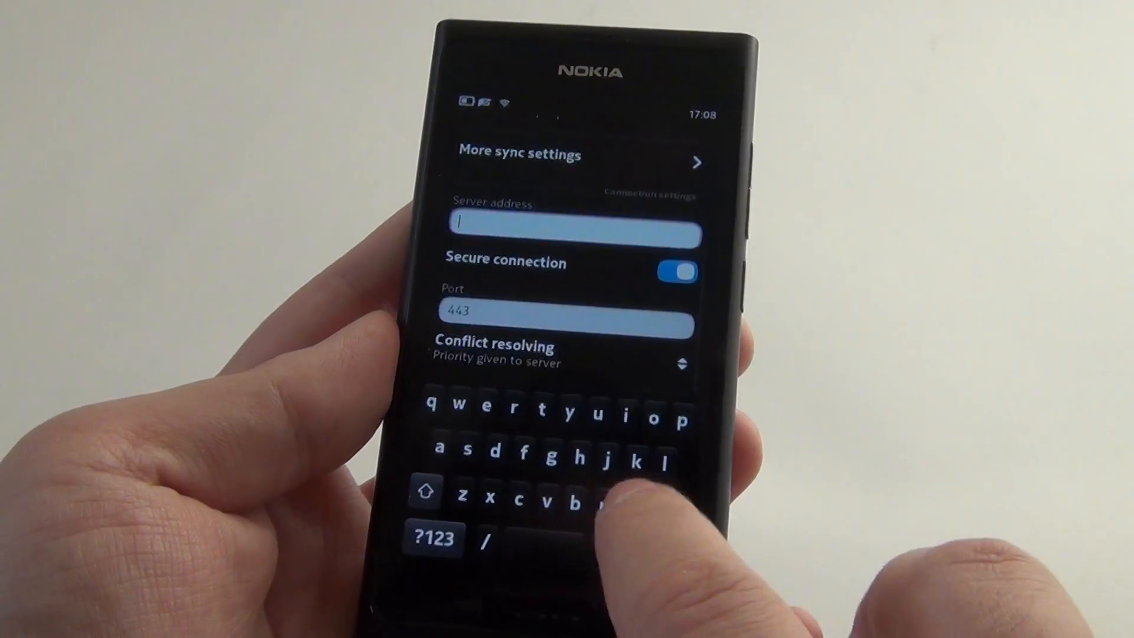
- Enter server address m.google.com with secure connection on port 443
type("m.glo")
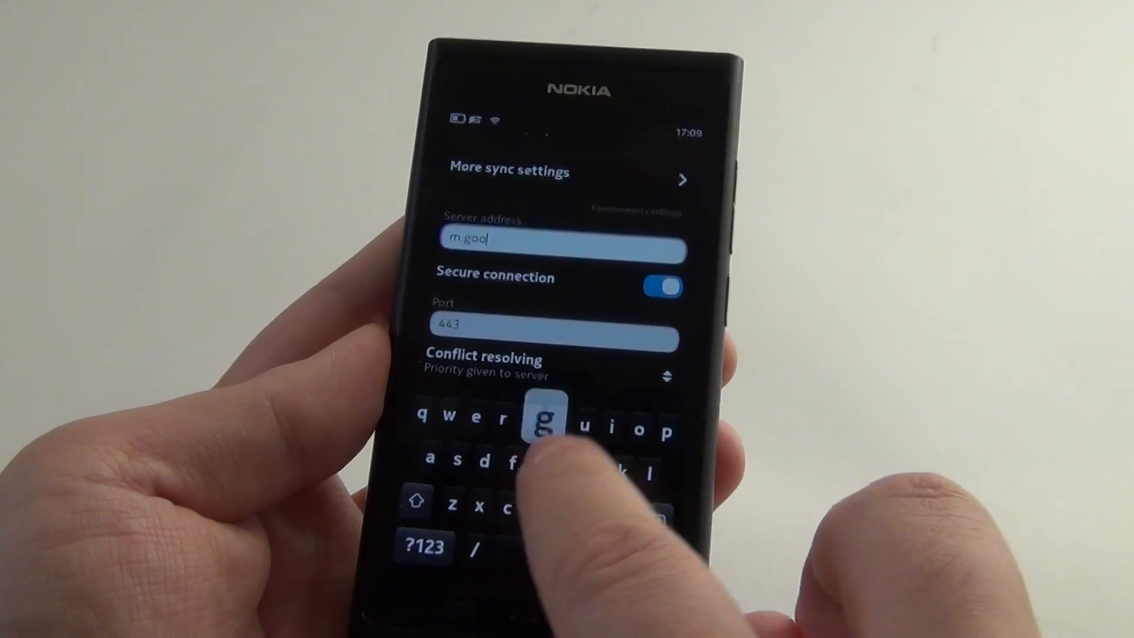
type("gle.c")
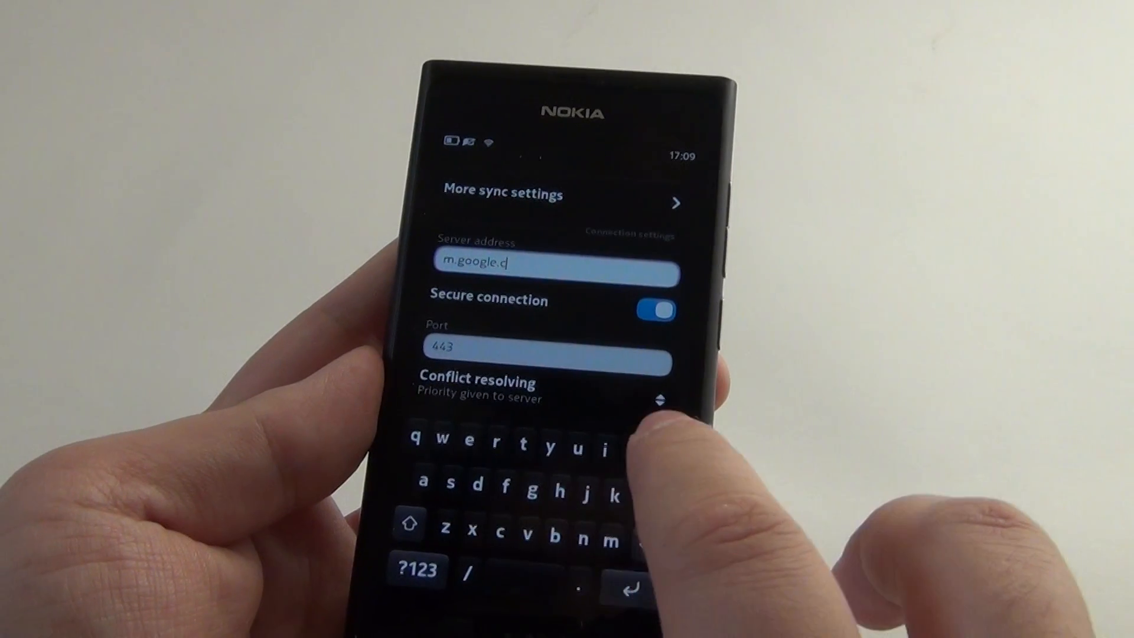
type("o")
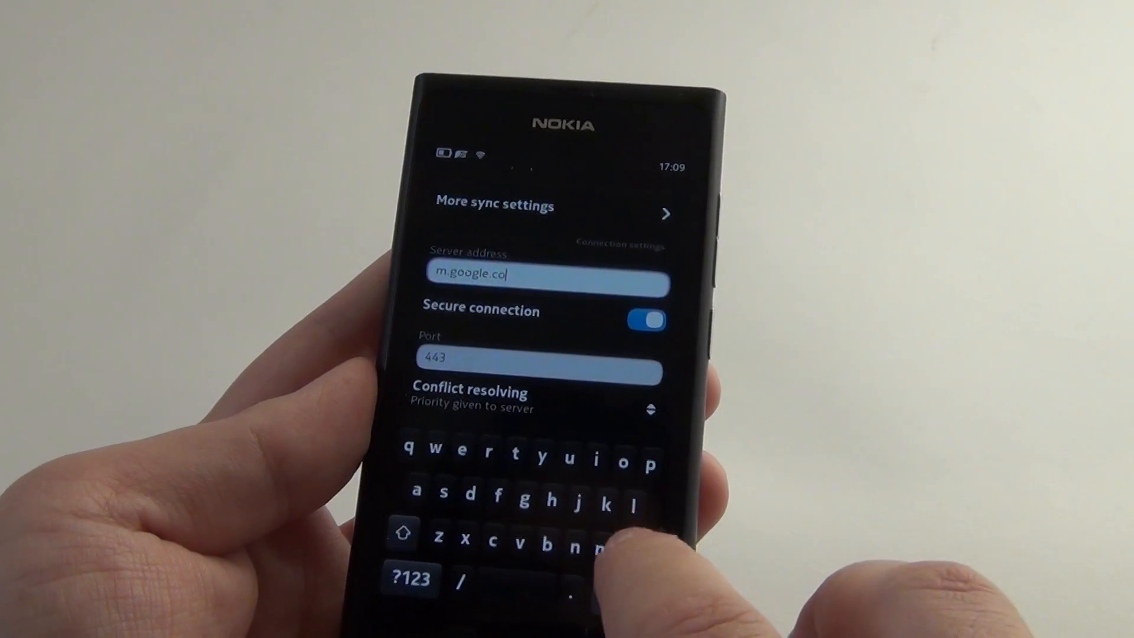
type("m")
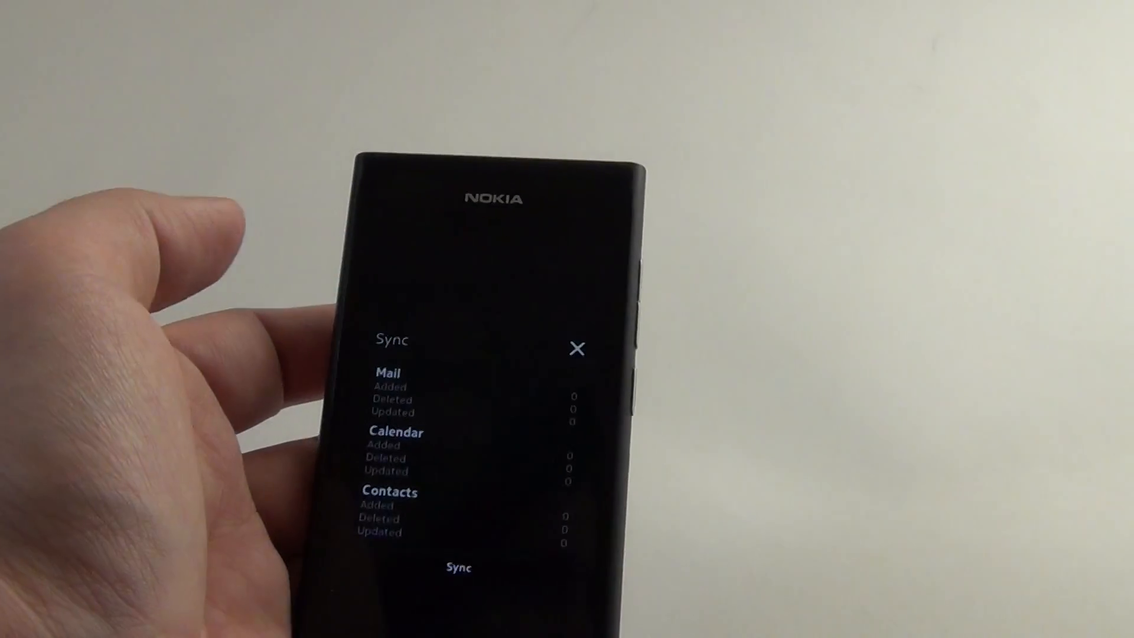
- Dismiss the Mail, Calendar and Contacts sync summary
left_click(458, 568)
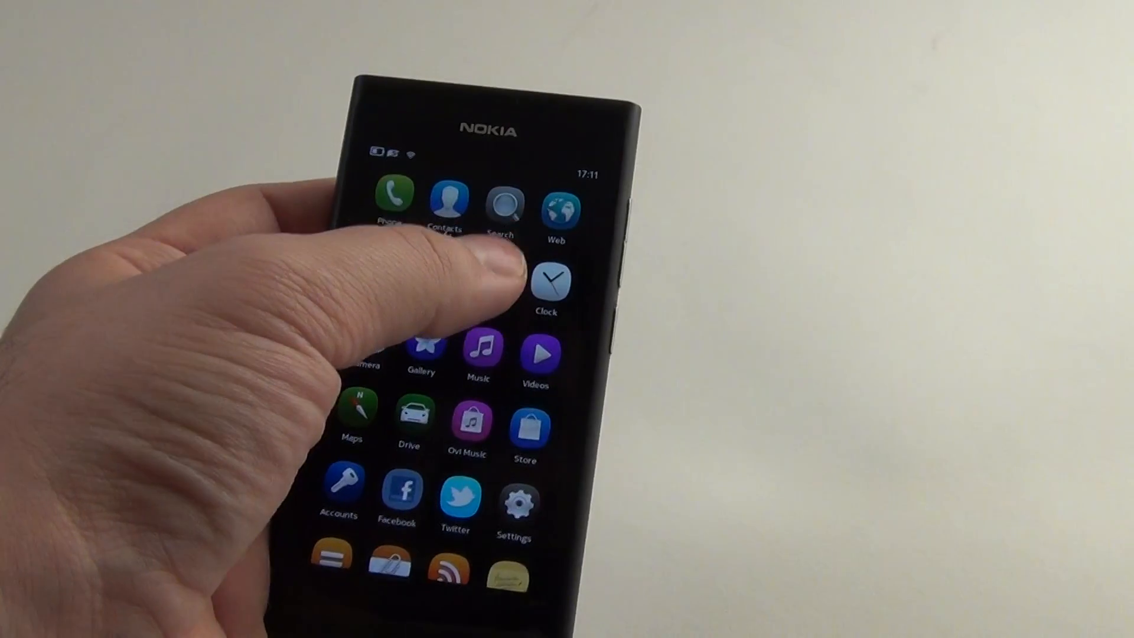
- Open Calendar to view the synced appointments
left_click(549, 281)
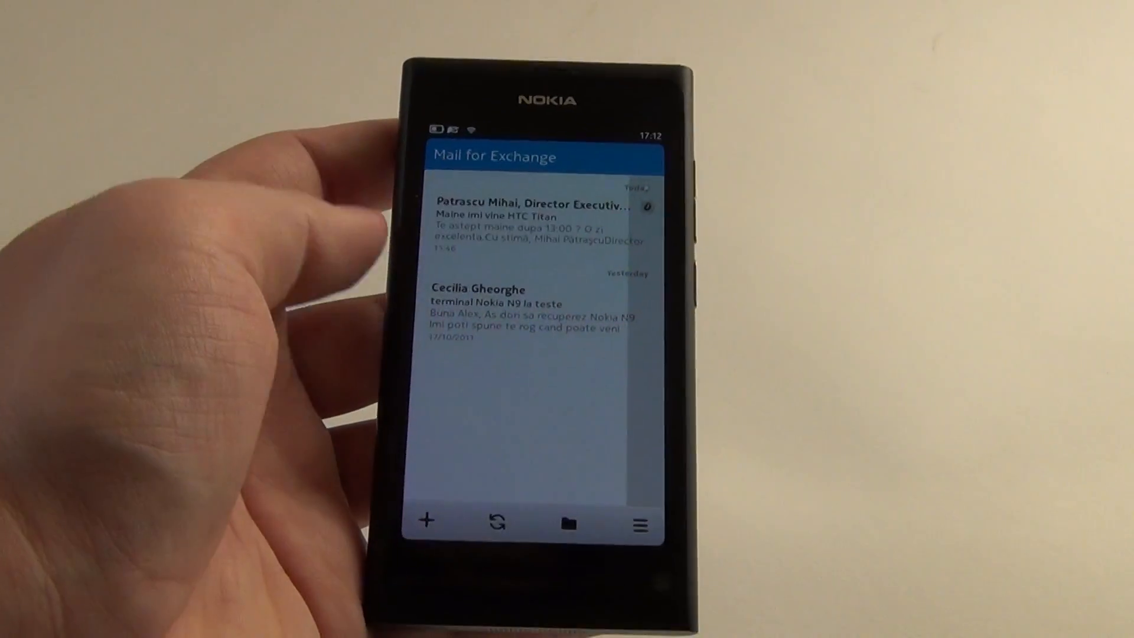
- Leave the Mail for Exchange inbox to check the synced contacts
left_click(539, 221)
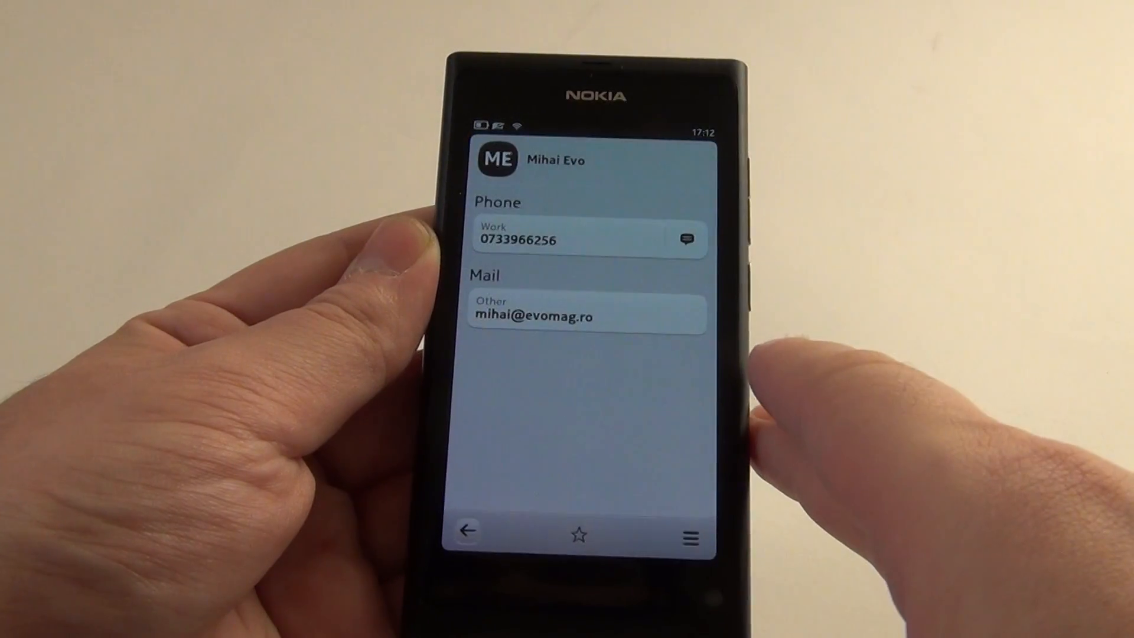
left_click(465, 531)
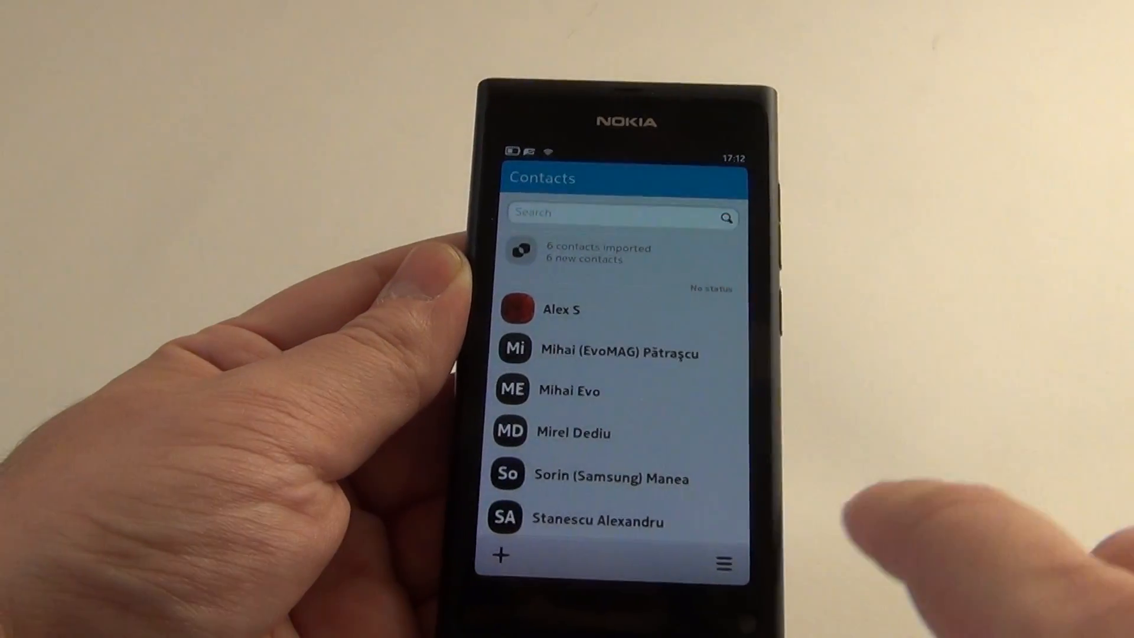
left_click(617, 352)
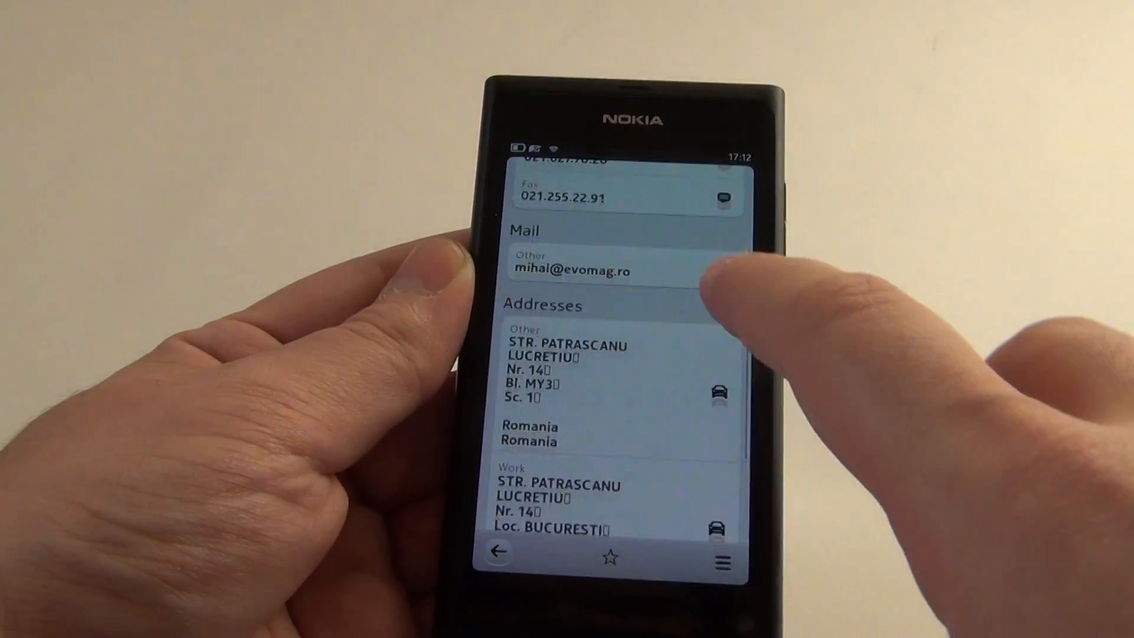
scroll("up", 3)
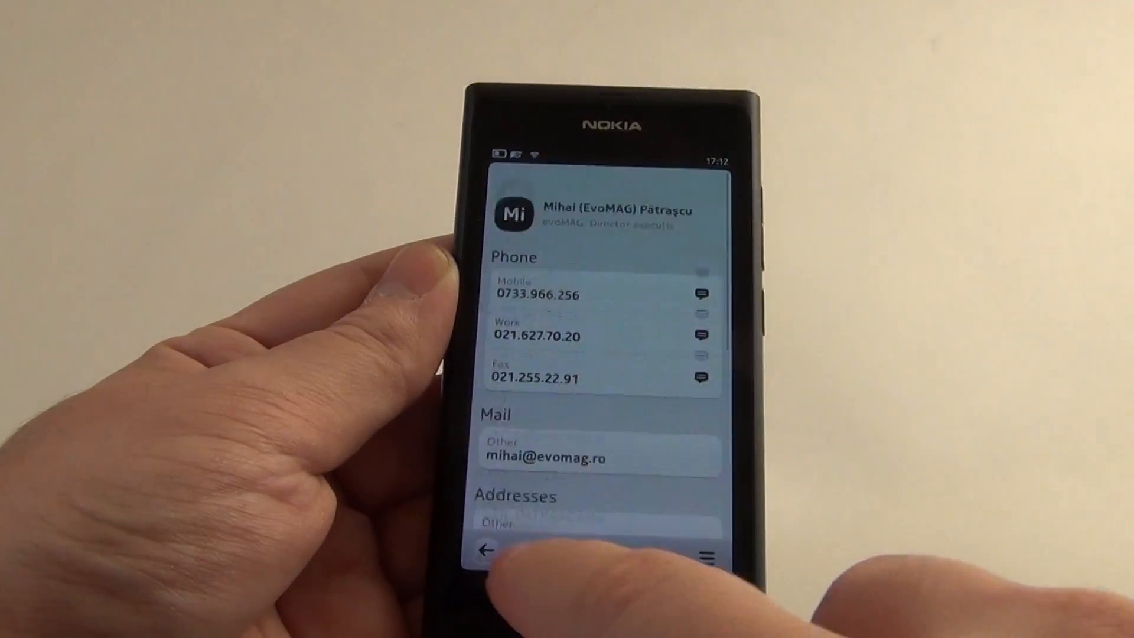
left_click(490, 550)
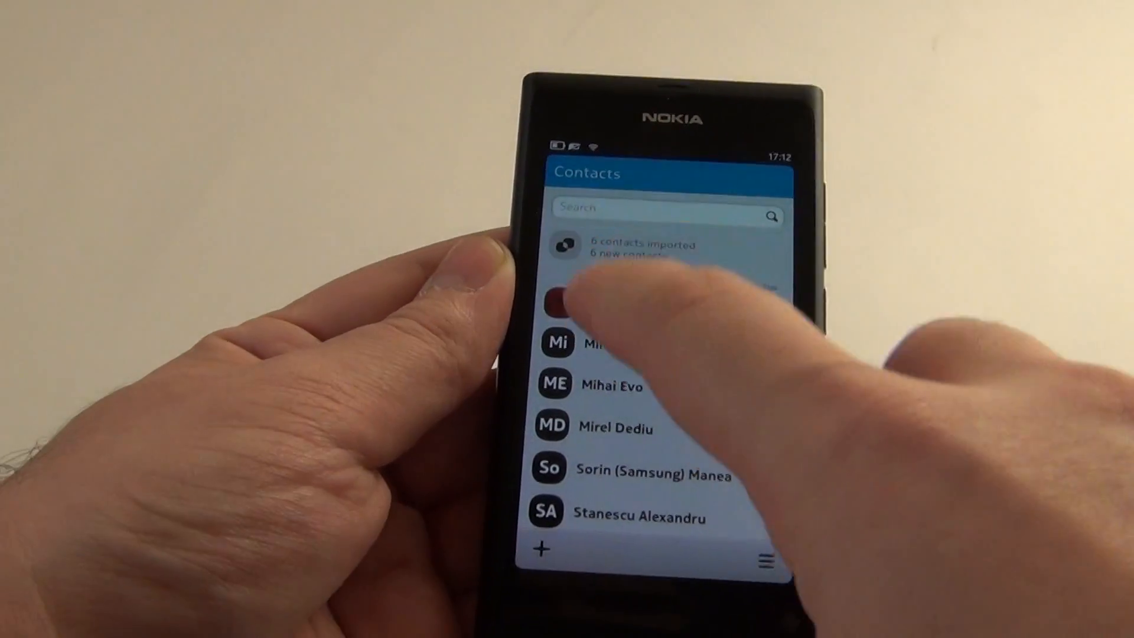
left_click(593, 304)
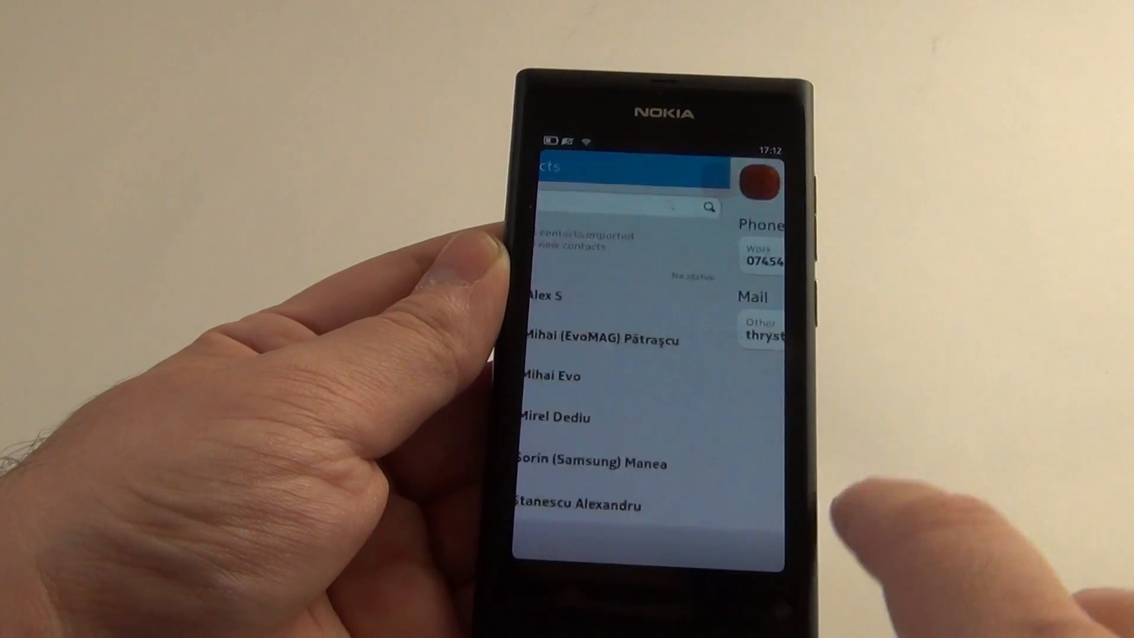